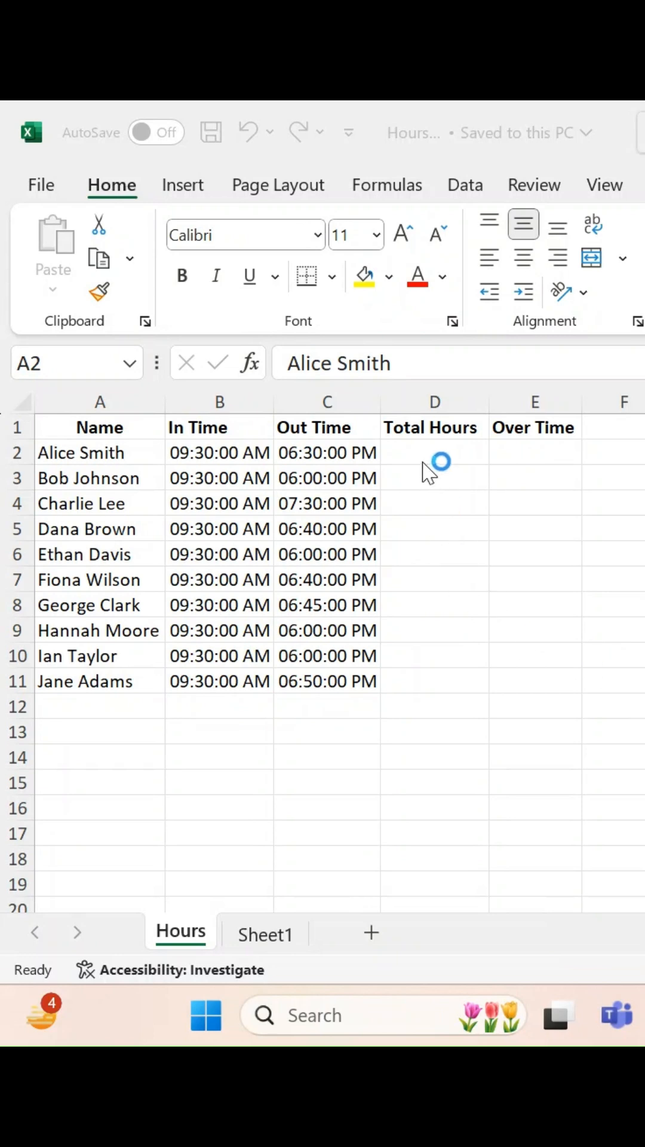
# Enter =C2-B2 in D2 so Alice Smith's Total Hours shows 09:00:00.
pyautogui.write('=')
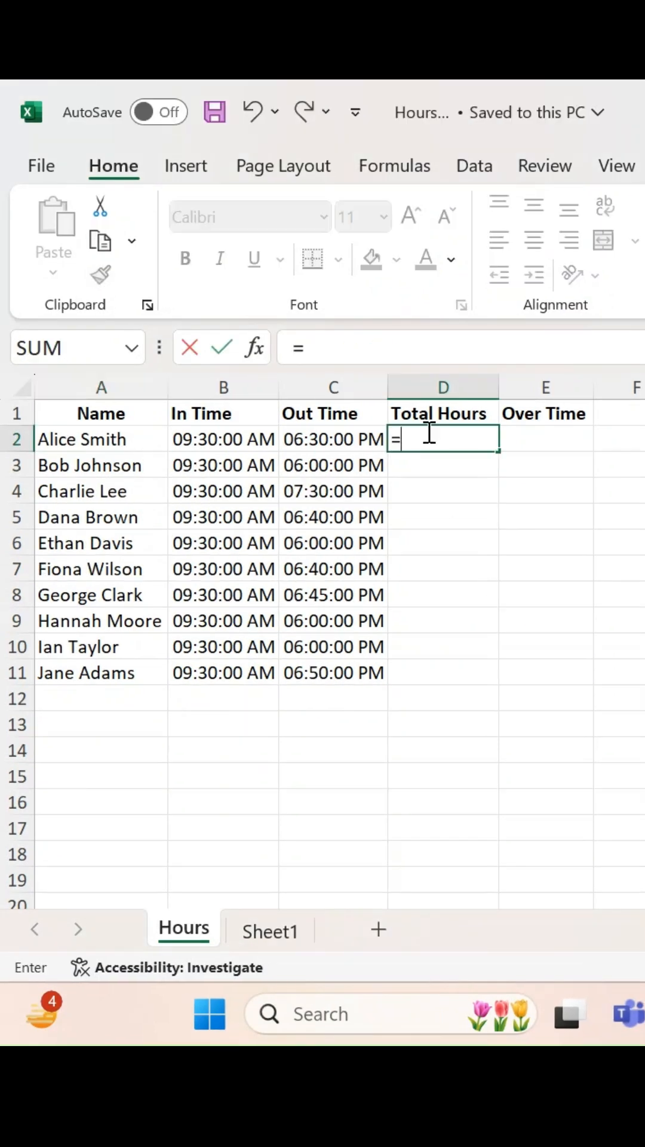
pyautogui.click(333, 440)
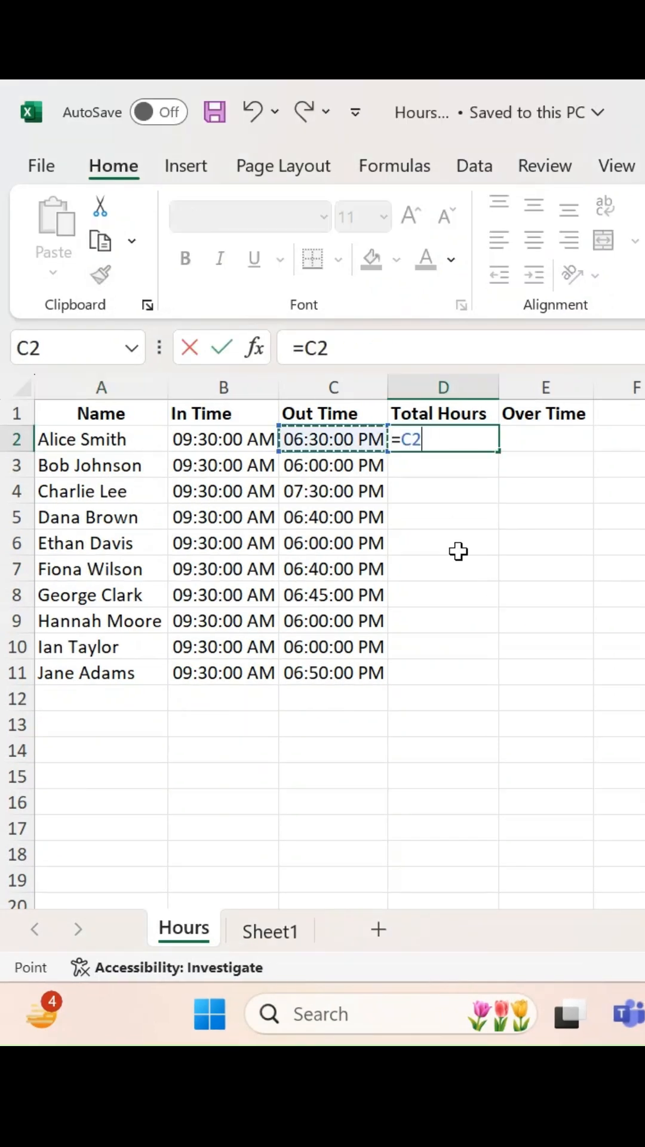
pyautogui.press('Enter')
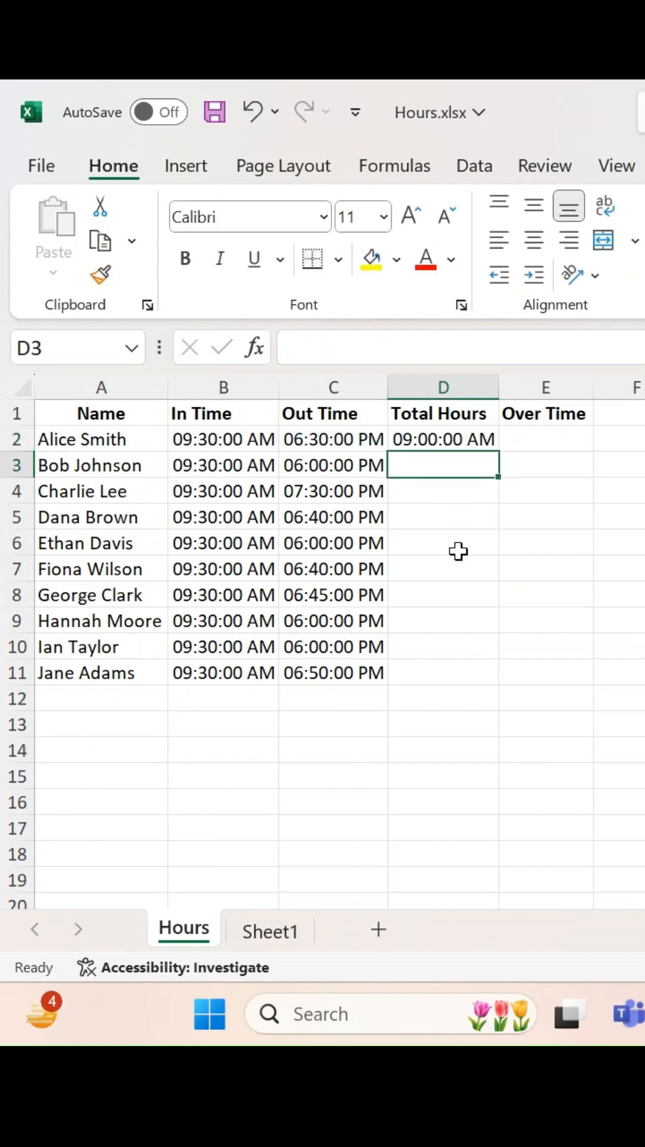
pyautogui.click(443, 439)
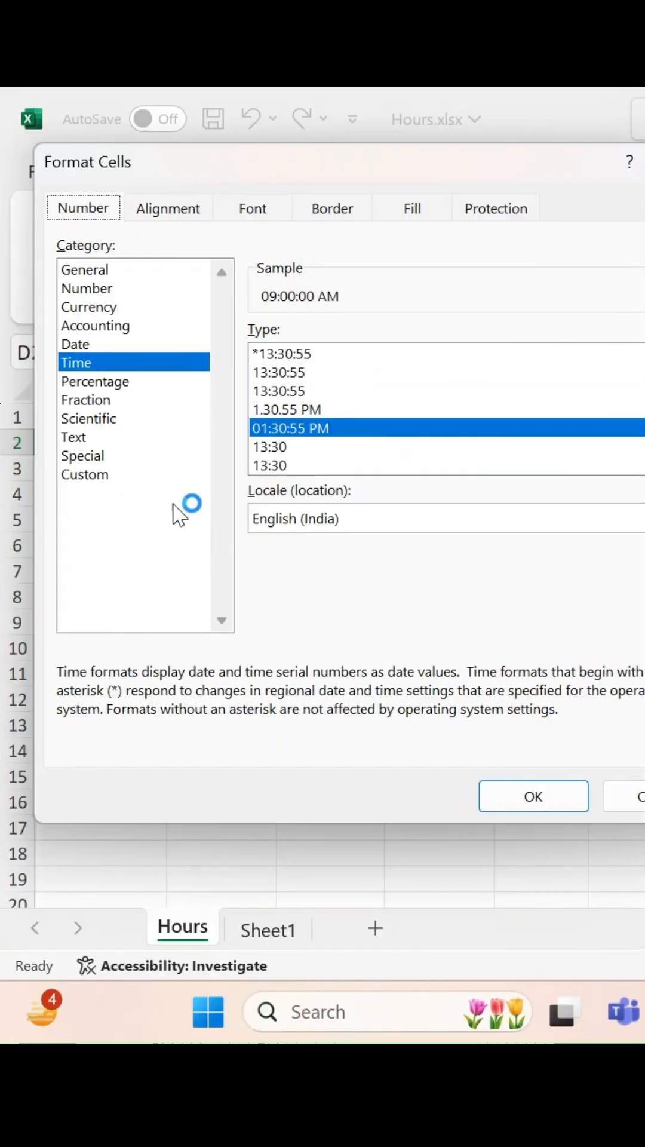
# Format D2 as custom [h]:mm:ss and fill the Total Hours formula down to D11.
pyautogui.click(84, 475)
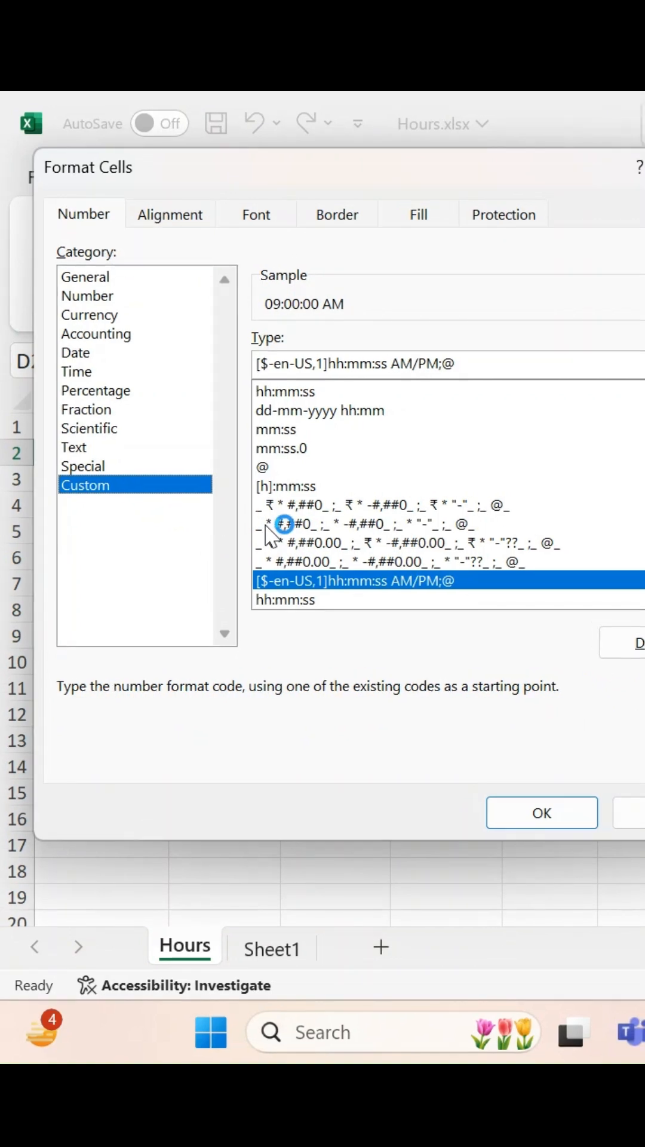
pyautogui.click(285, 486)
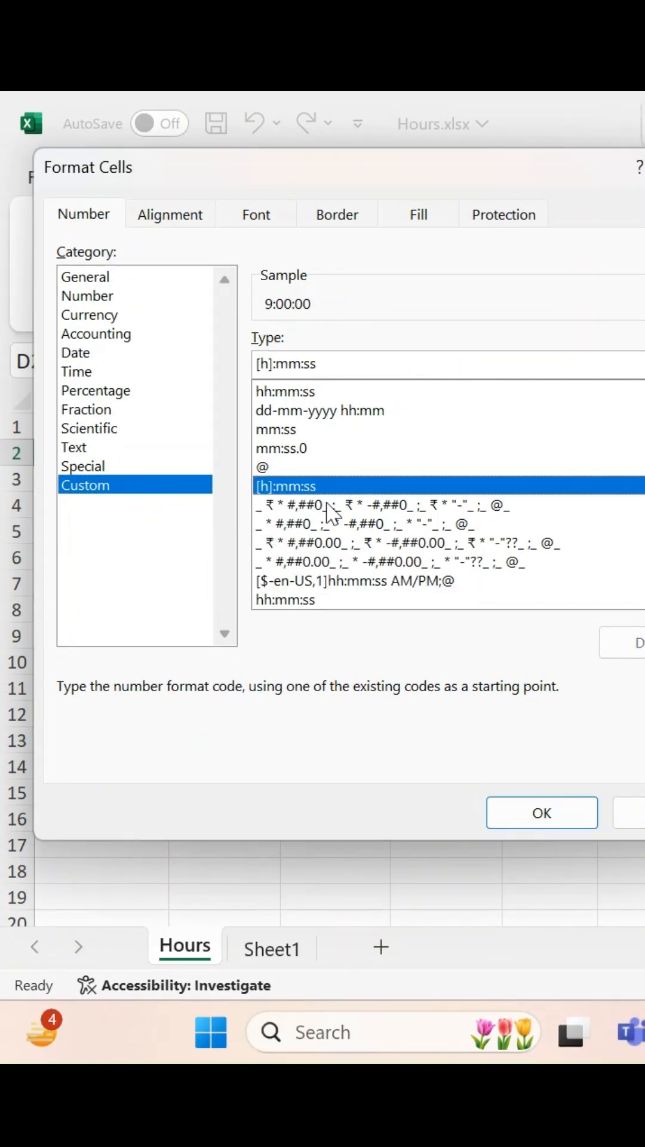
pyautogui.click(542, 812)
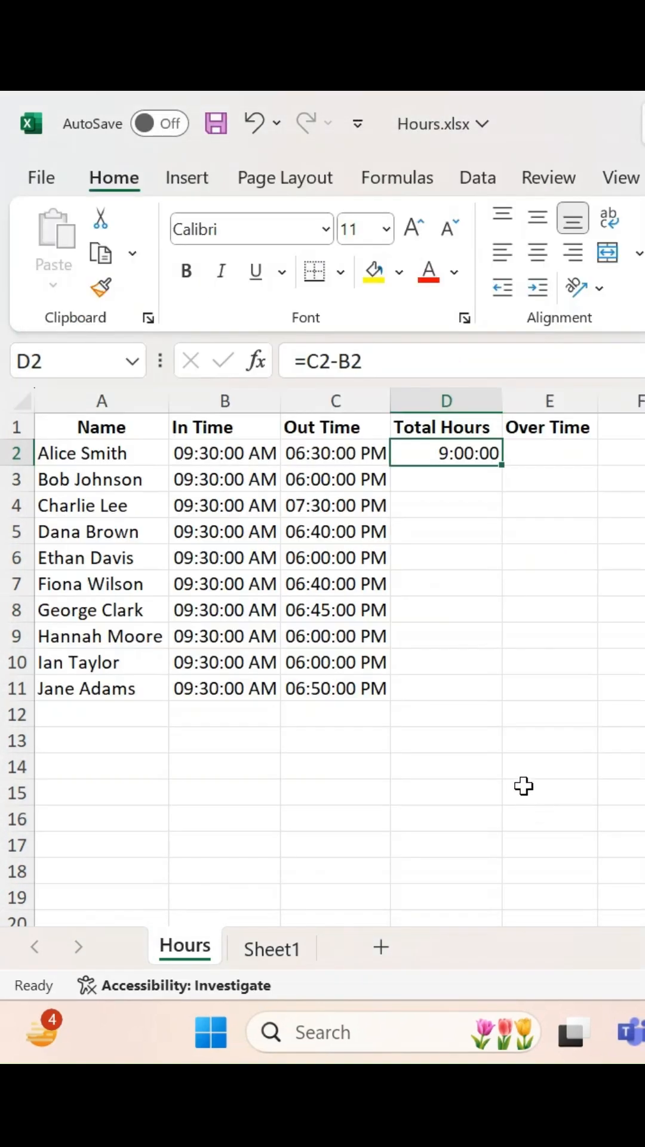
pyautogui.click(449, 685)
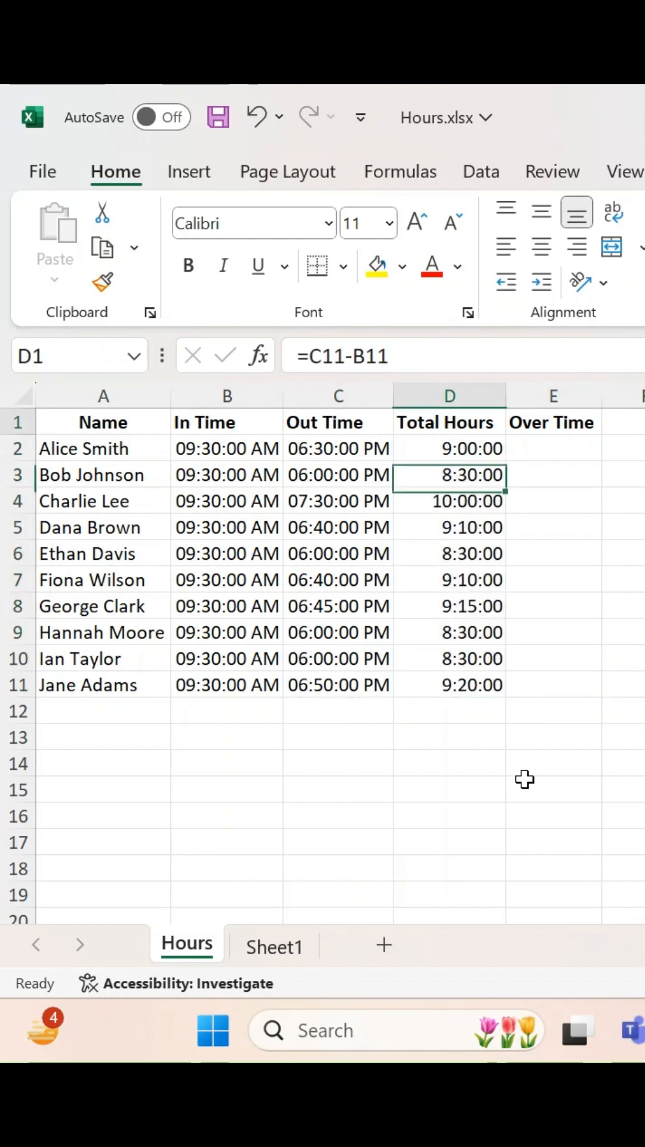
pyautogui.click(549, 449)
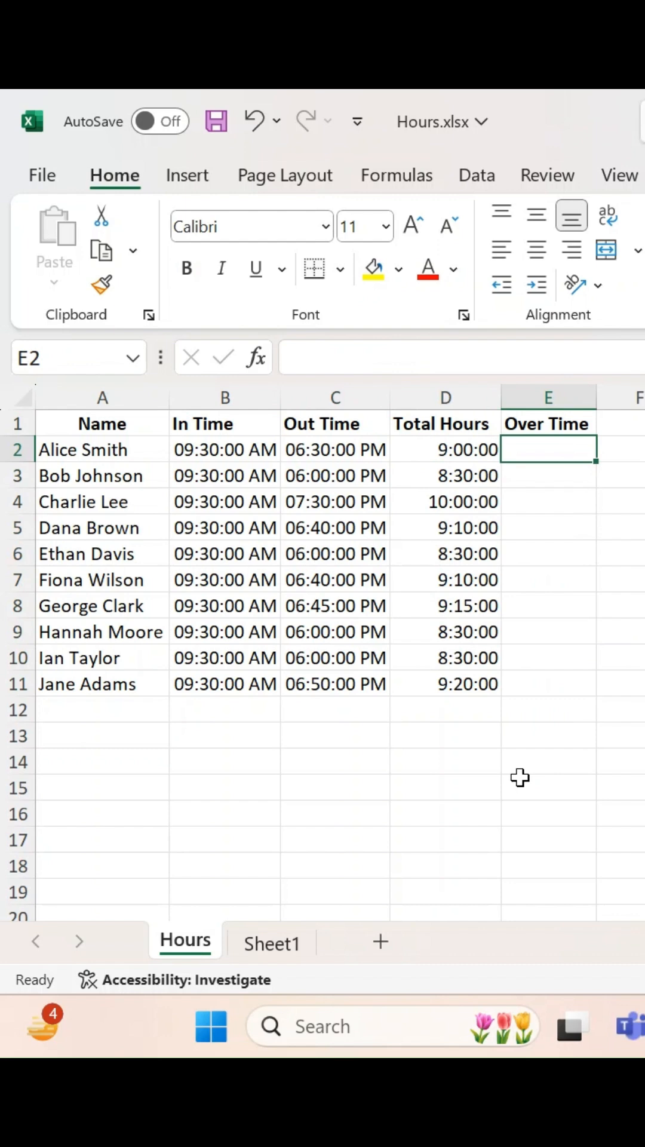
# Enter =D2-TIME(8,0,0) in E2, giving 1:00:00, and drag it down the Over Time column.
pyautogui.write('=')
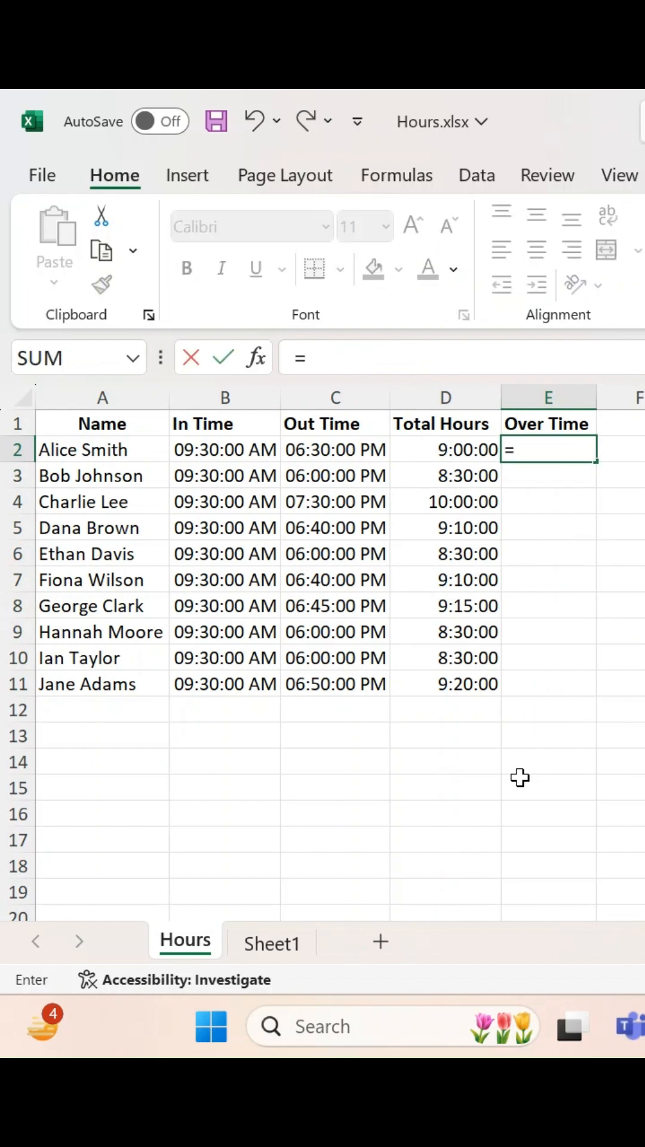
pyautogui.click(445, 450)
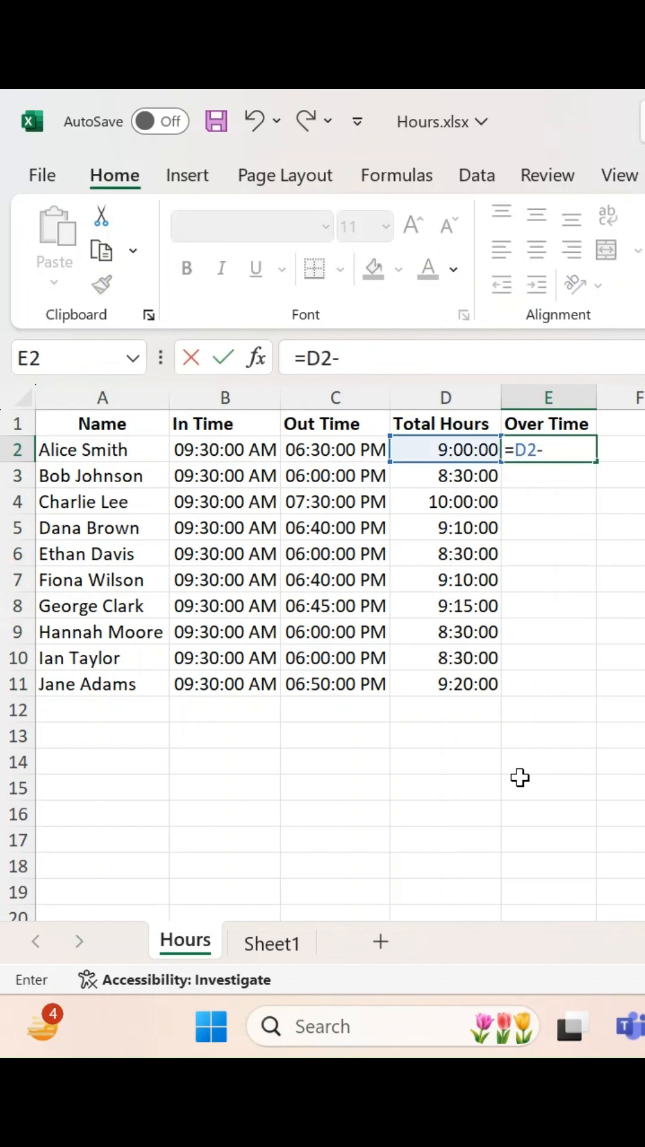
pyautogui.write('TIME(')
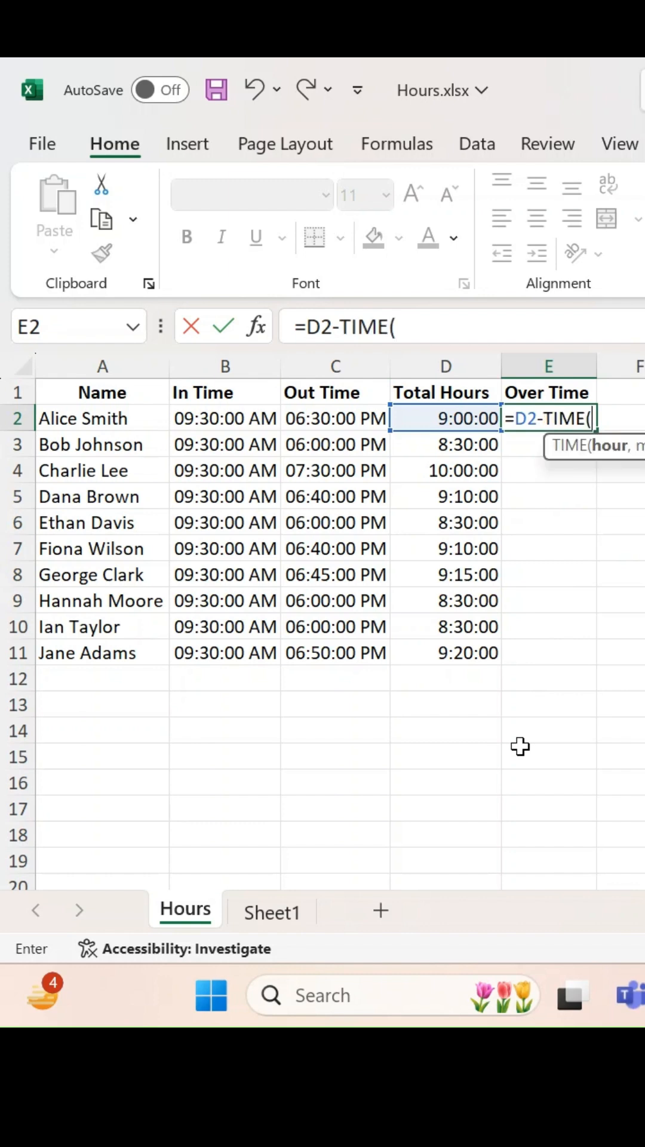
pyautogui.write('8,')
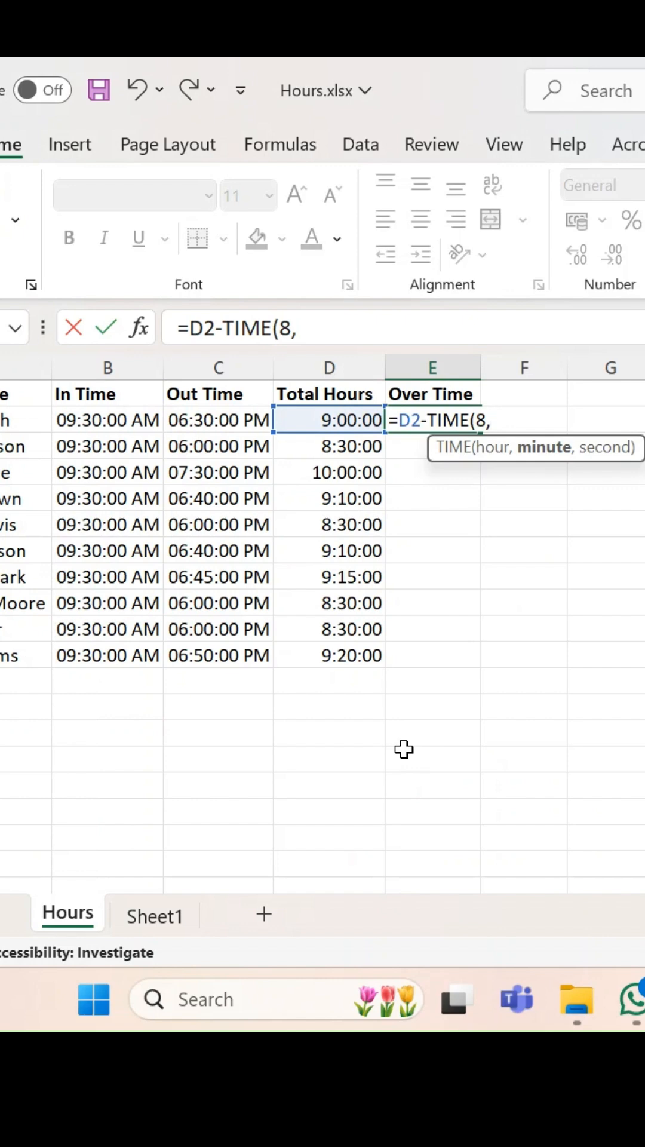
pyautogui.write('0,')
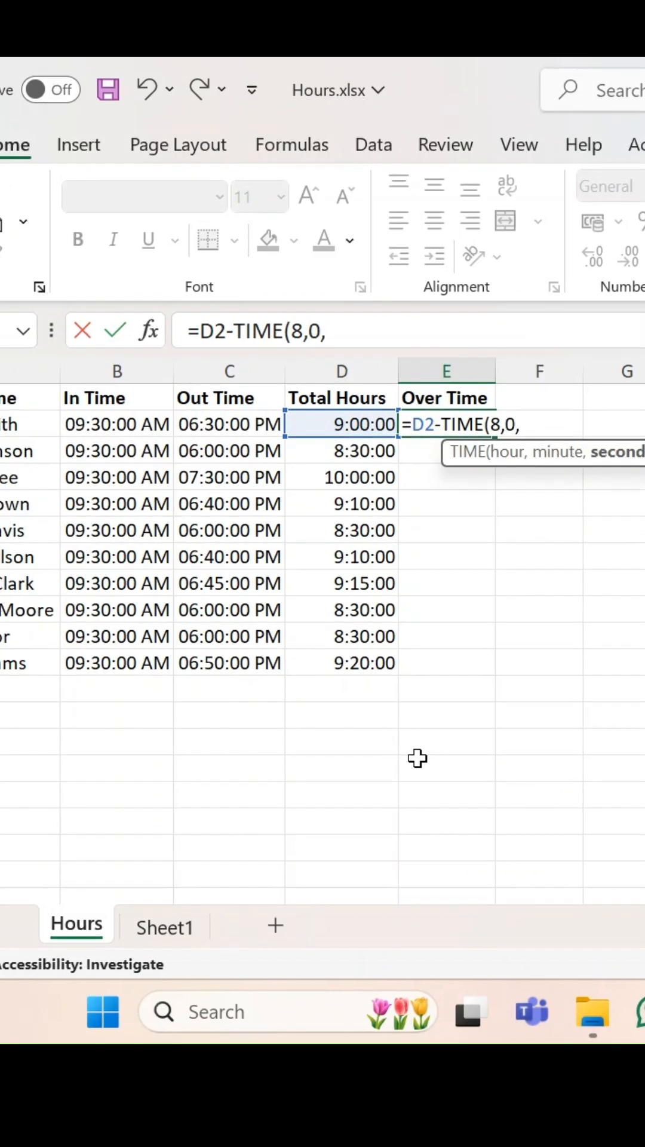
pyautogui.write('0)')
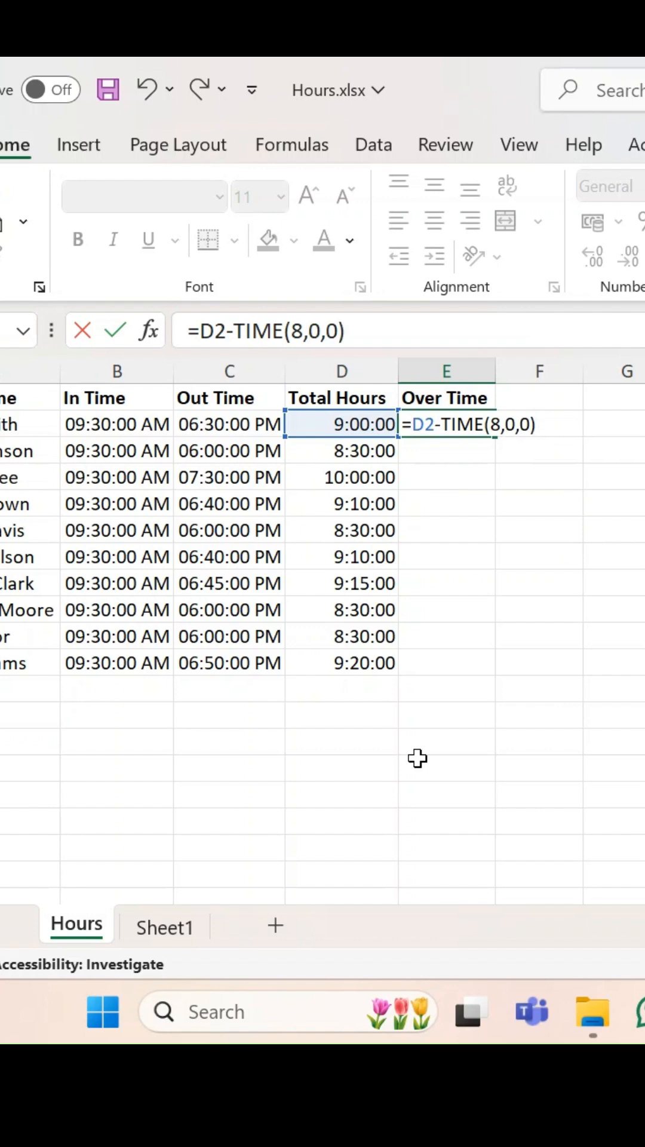
pyautogui.press('Enter')
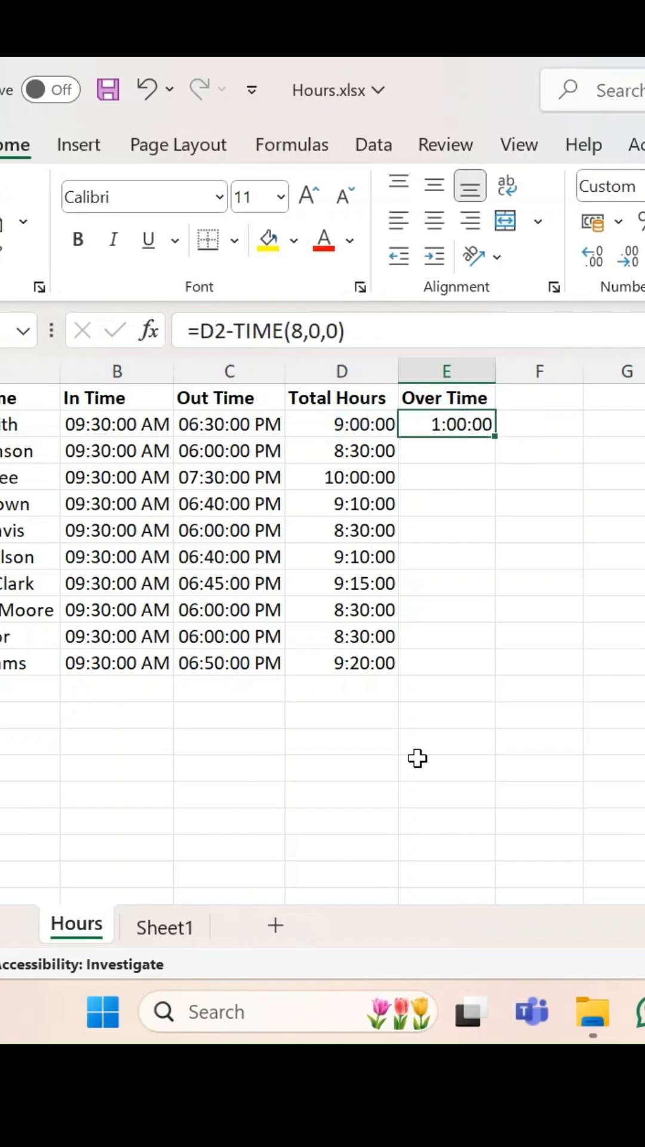
pyautogui.moveTo(446, 424); pyautogui.dragTo(446, 661)
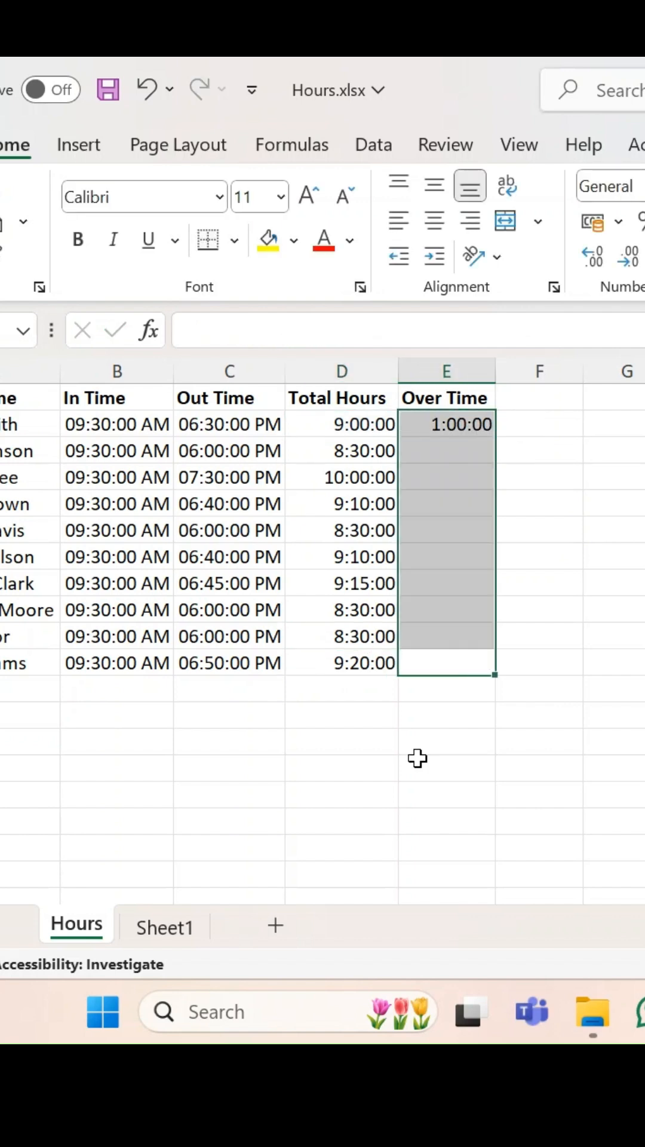